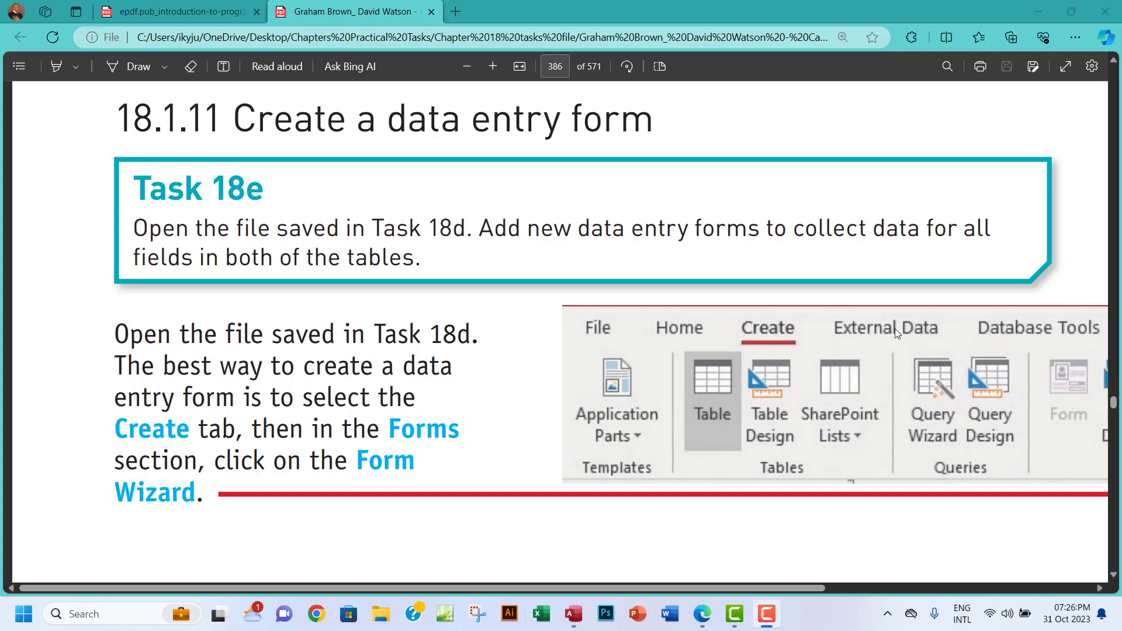
Step: Switch from the textbook PDF in Edge to the open Access database
{"action": "left_click", "coordinate": [572, 613]}
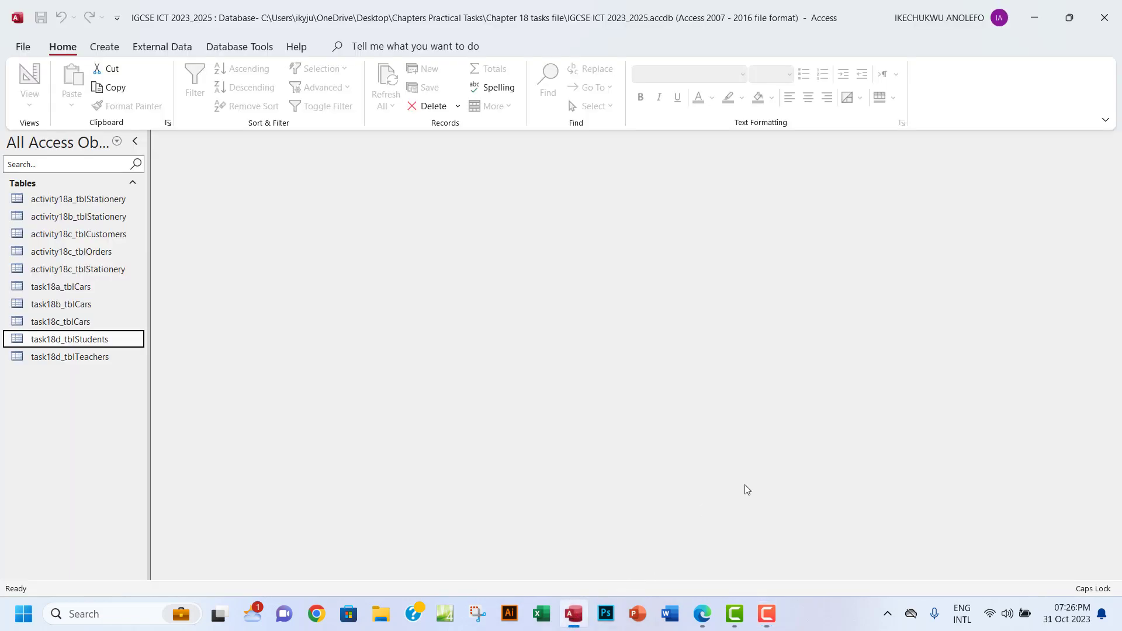
Step: Select task18d_tblStudents in the navigation pane and show the Create ribbon commands
{"action": "left_click", "coordinate": [69, 357]}
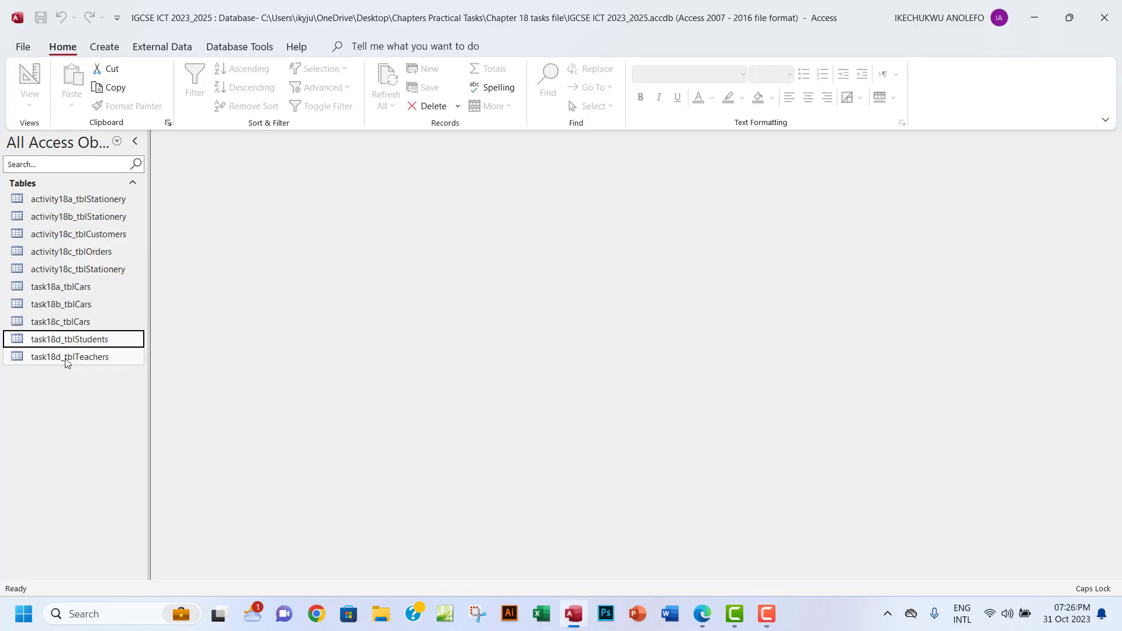
{"action": "mouse_move", "coordinate": [69, 357]}
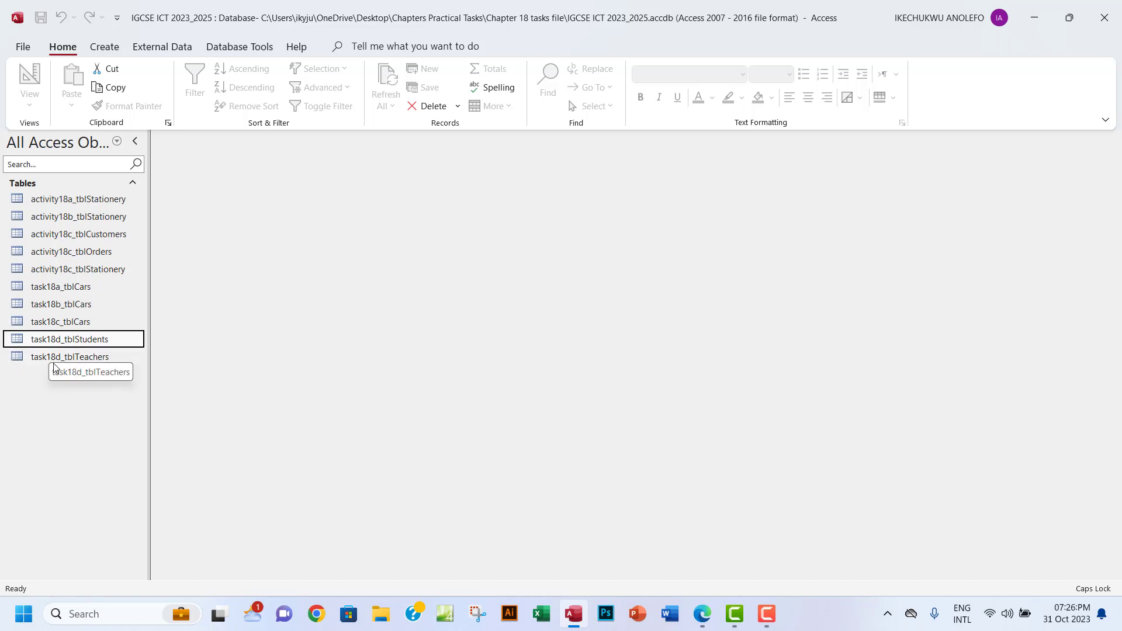
{"action": "mouse_move", "coordinate": [111, 339]}
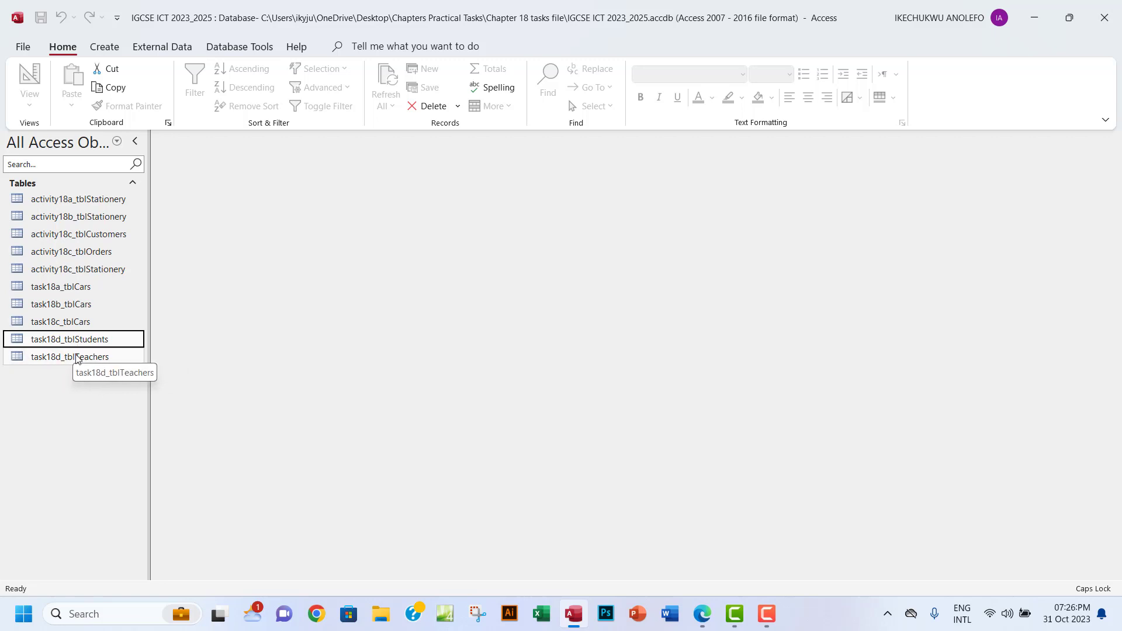
{"action": "mouse_move", "coordinate": [89, 357]}
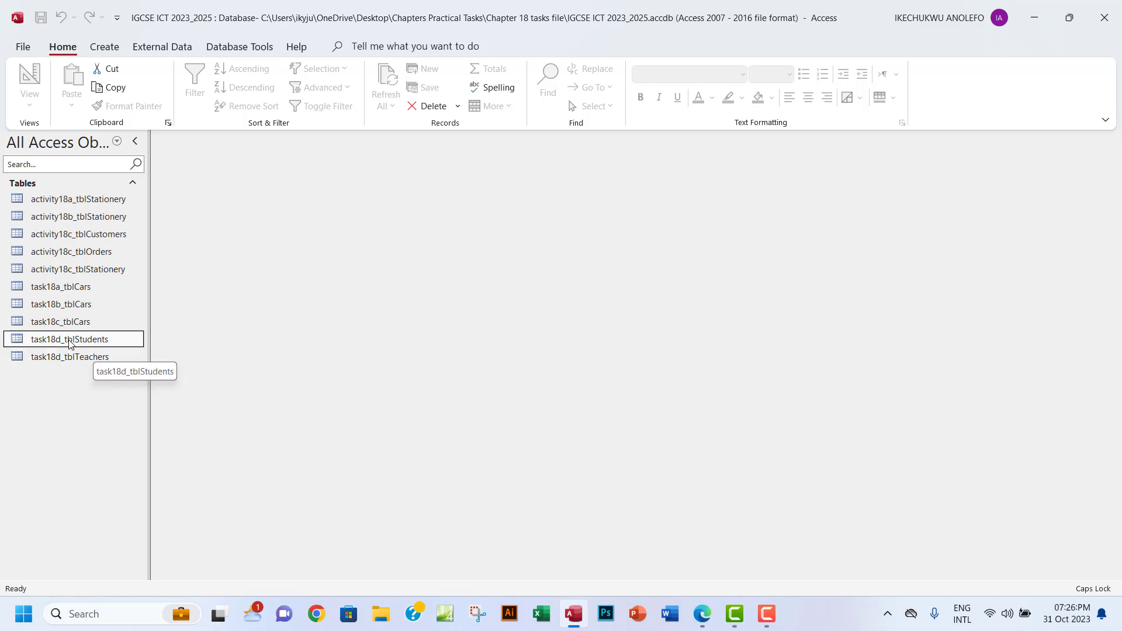
{"action": "mouse_move", "coordinate": [85, 341]}
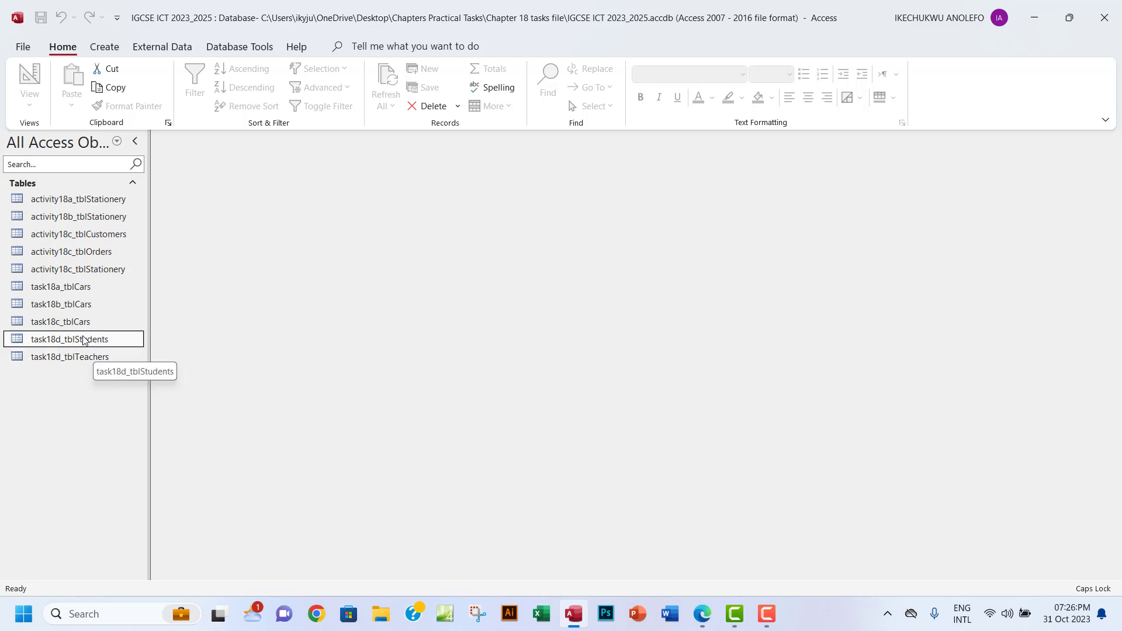
{"action": "mouse_move", "coordinate": [38, 347]}
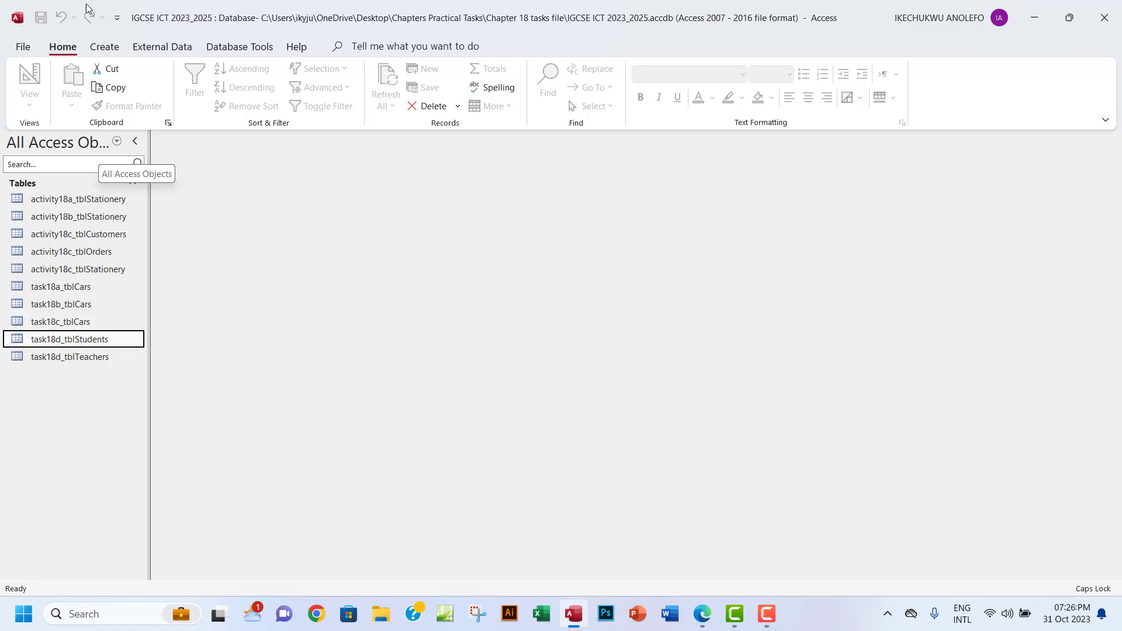
{"action": "left_click", "coordinate": [104, 47]}
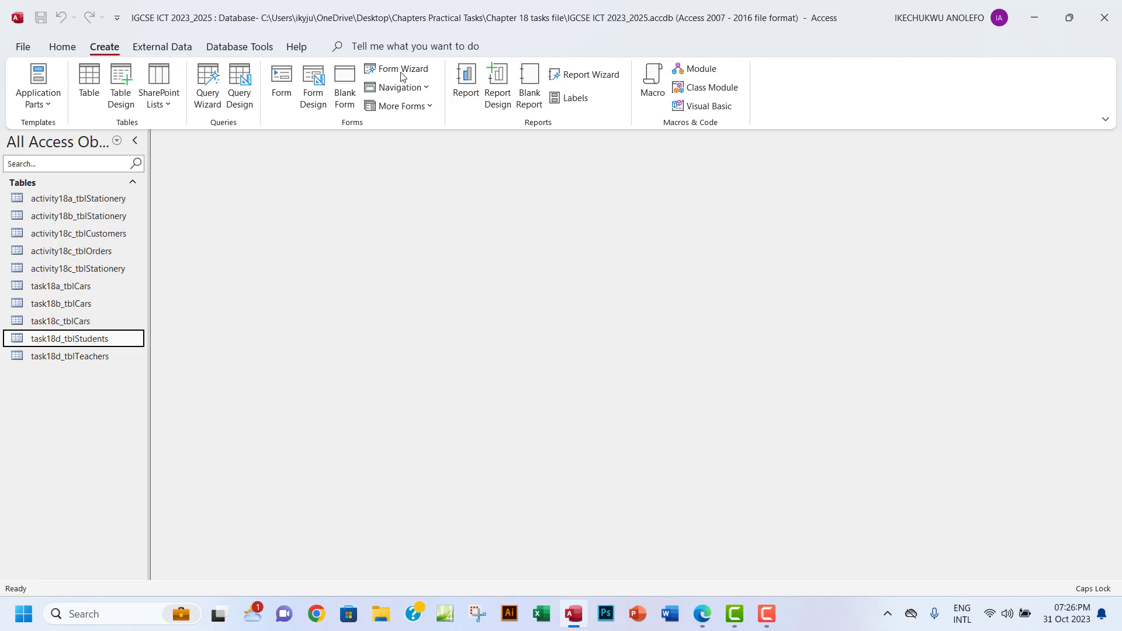
Step: Launch Form Wizard and add every task18d_tblStudents field to the form
{"action": "left_click", "coordinate": [403, 69]}
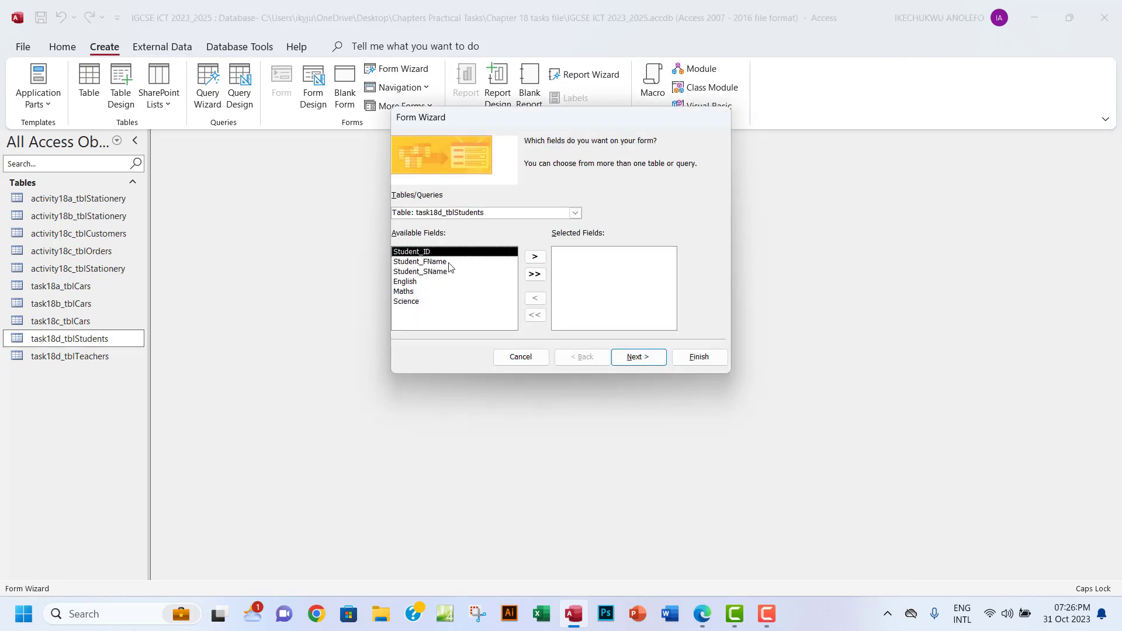
{"action": "mouse_move", "coordinate": [489, 238]}
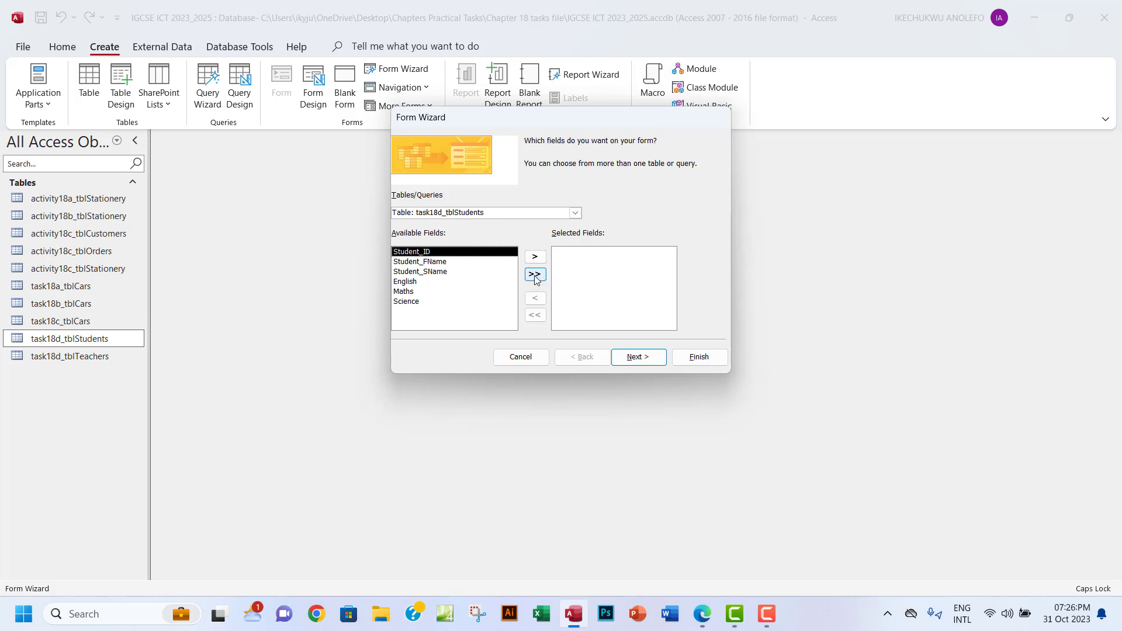
{"action": "left_click", "coordinate": [534, 275]}
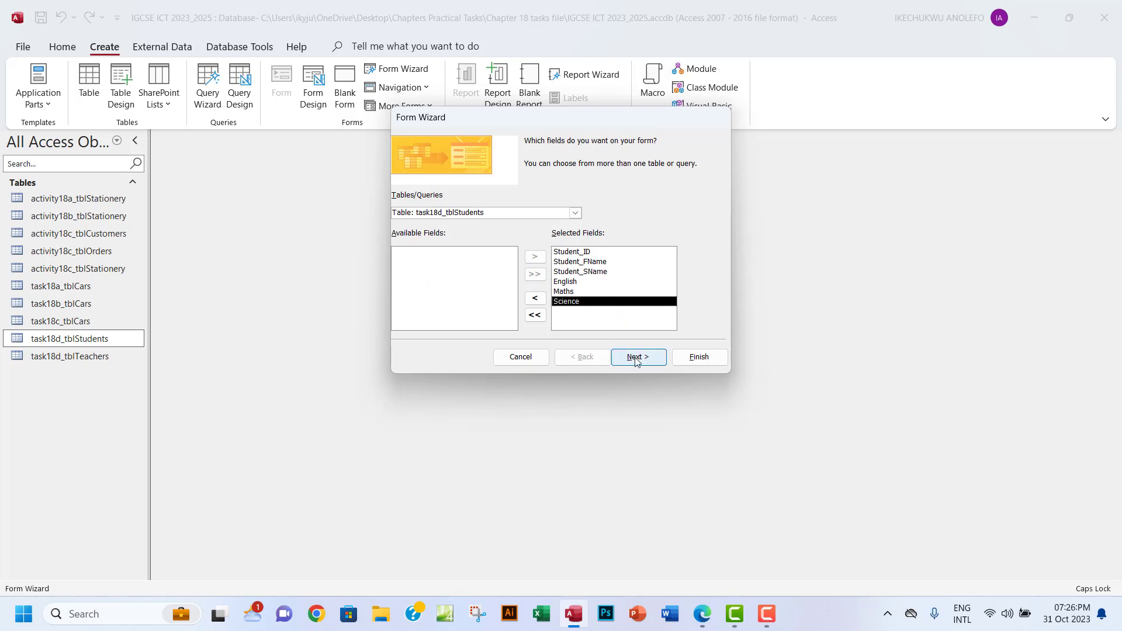
{"action": "left_click", "coordinate": [638, 357]}
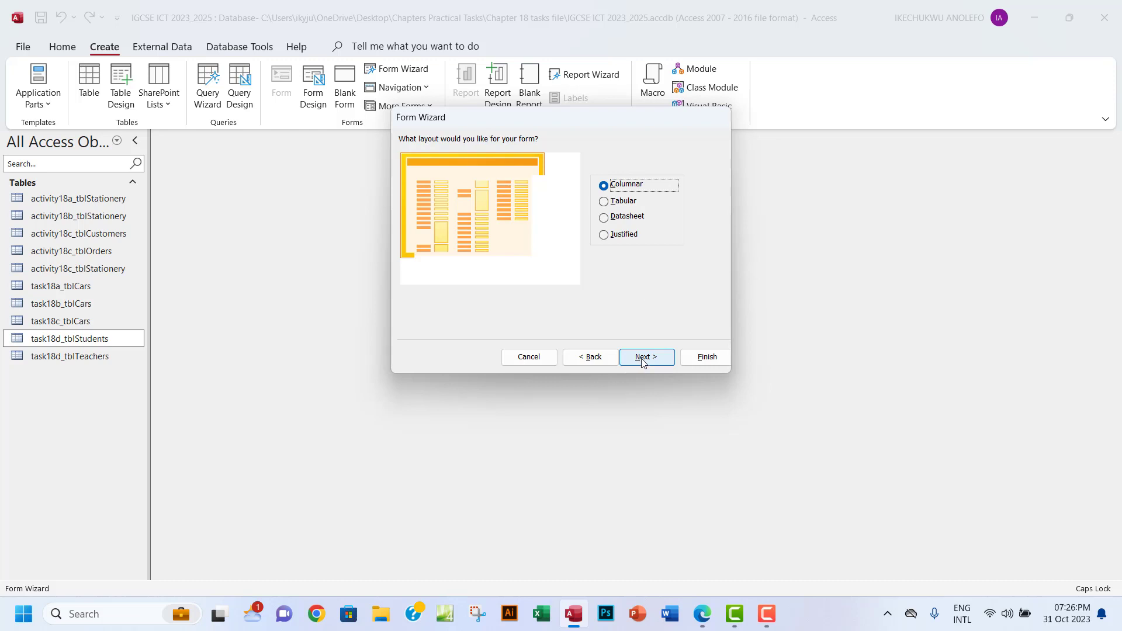
Step: Keep the Columnar layout, title the form task18e_frmlStudents, and finish the wizard
{"action": "left_click", "coordinate": [645, 357]}
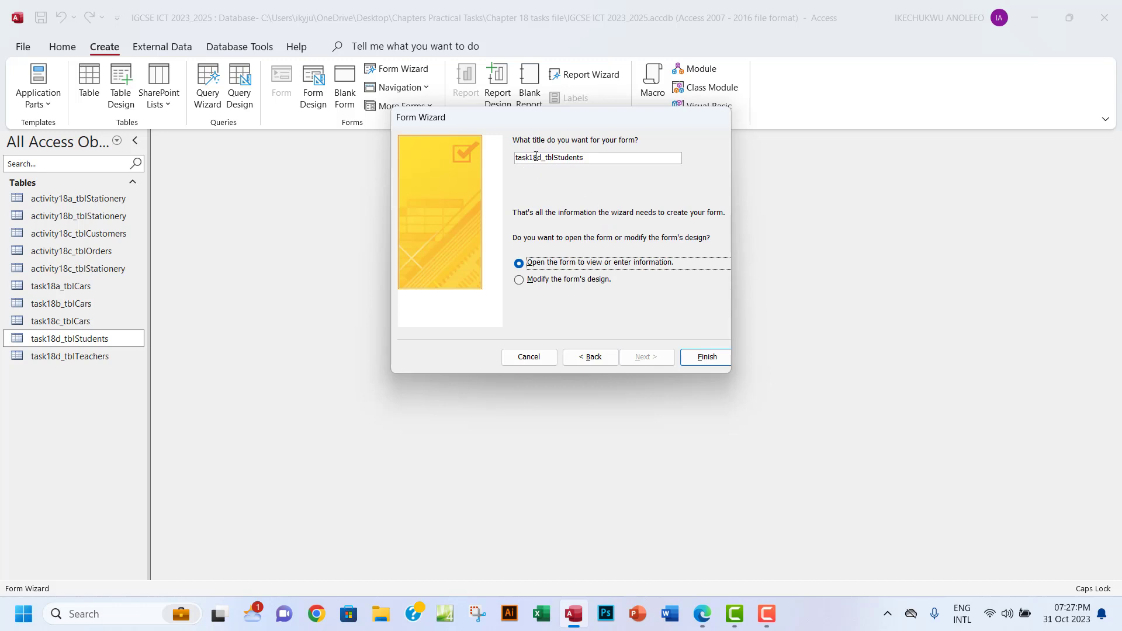
{"action": "double_click", "coordinate": [521, 157]}
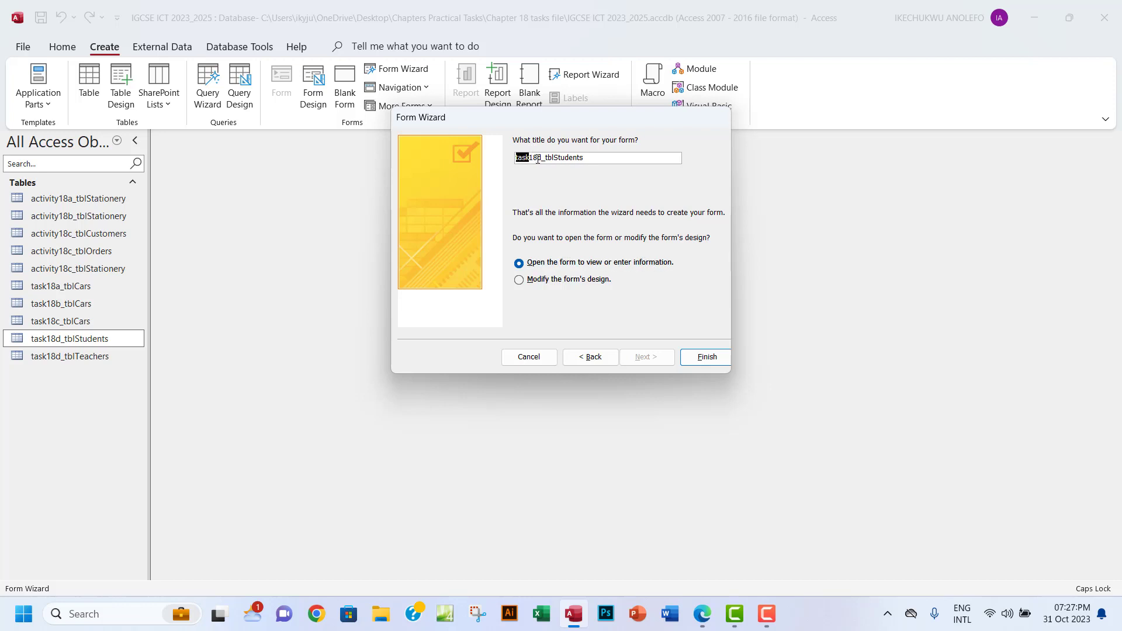
{"action": "left_click", "coordinate": [557, 158]}
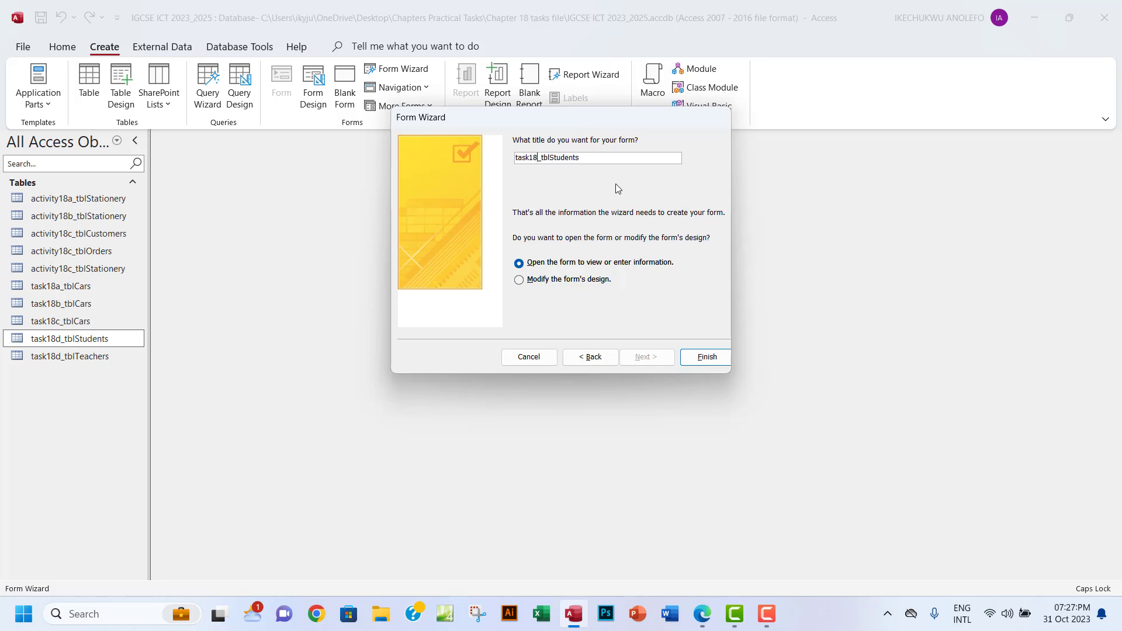
{"action": "type", "text": "e"}
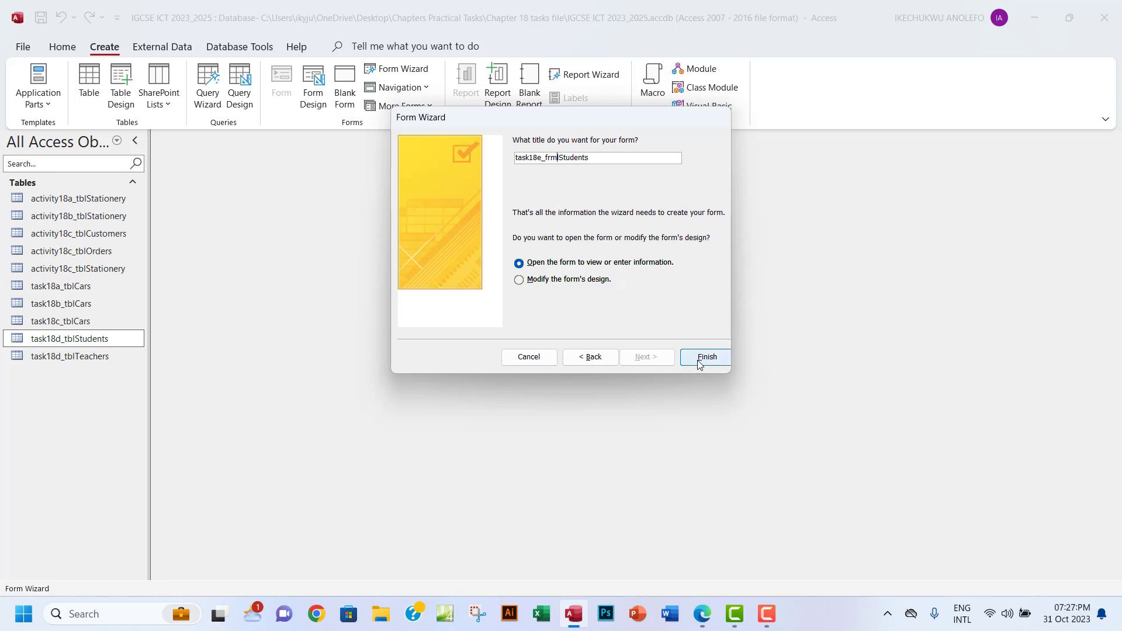
{"action": "left_click", "coordinate": [704, 357]}
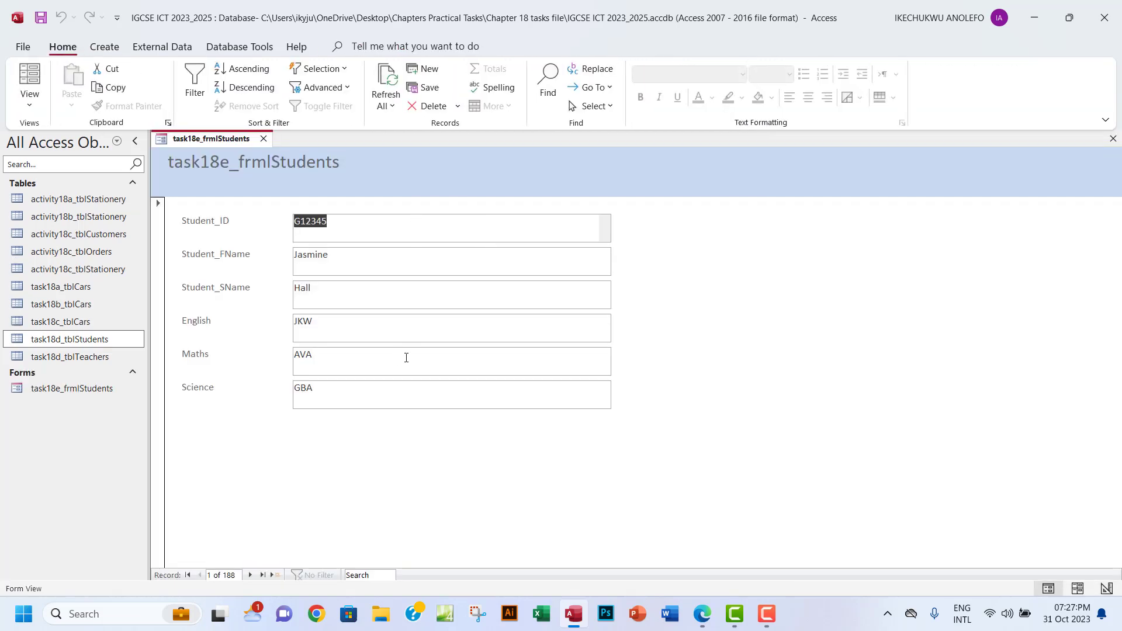
Step: Select the newly listed task18e_frmlStudents form in the navigation pane
{"action": "left_click", "coordinate": [71, 388]}
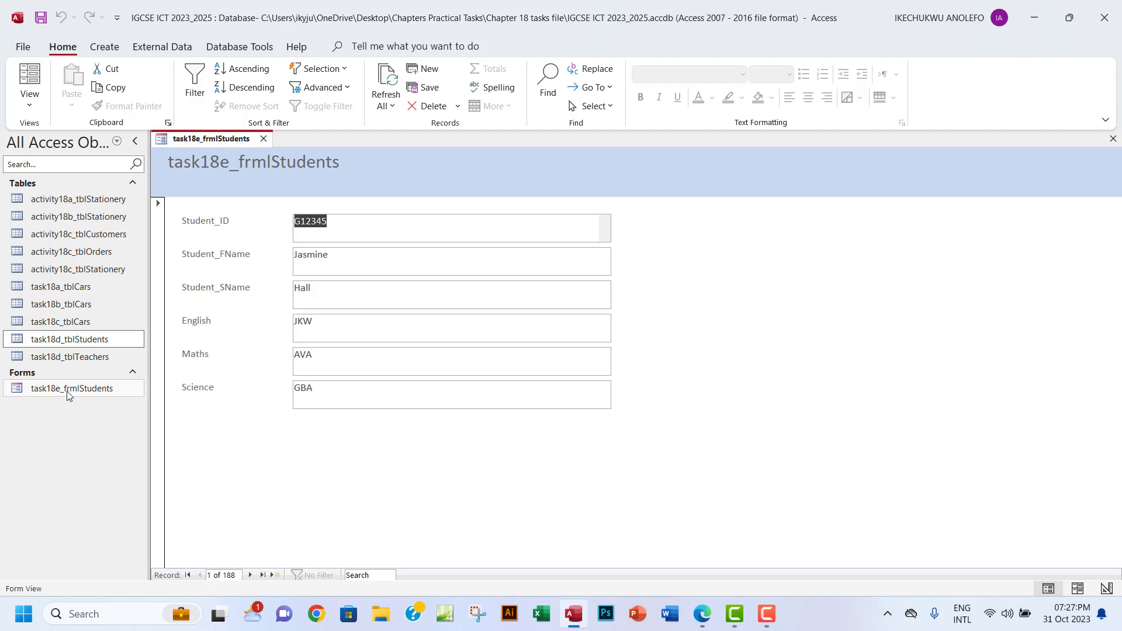
{"action": "mouse_move", "coordinate": [68, 394]}
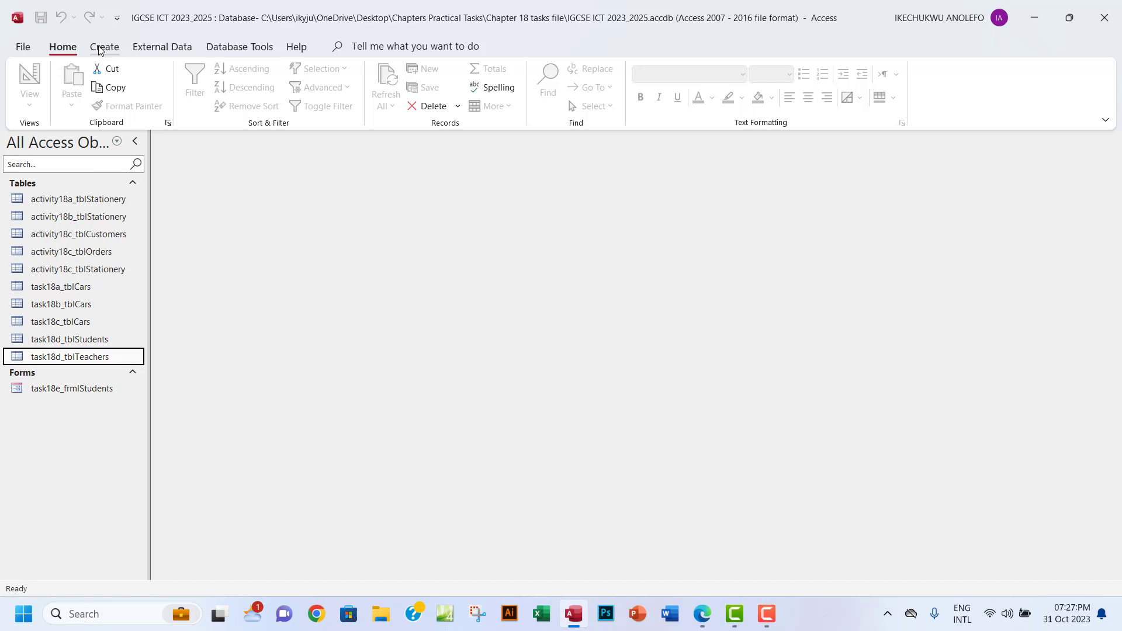
Step: Start a new Form Wizard with task18d_tblTeachers as the source table
{"action": "left_click", "coordinate": [102, 47]}
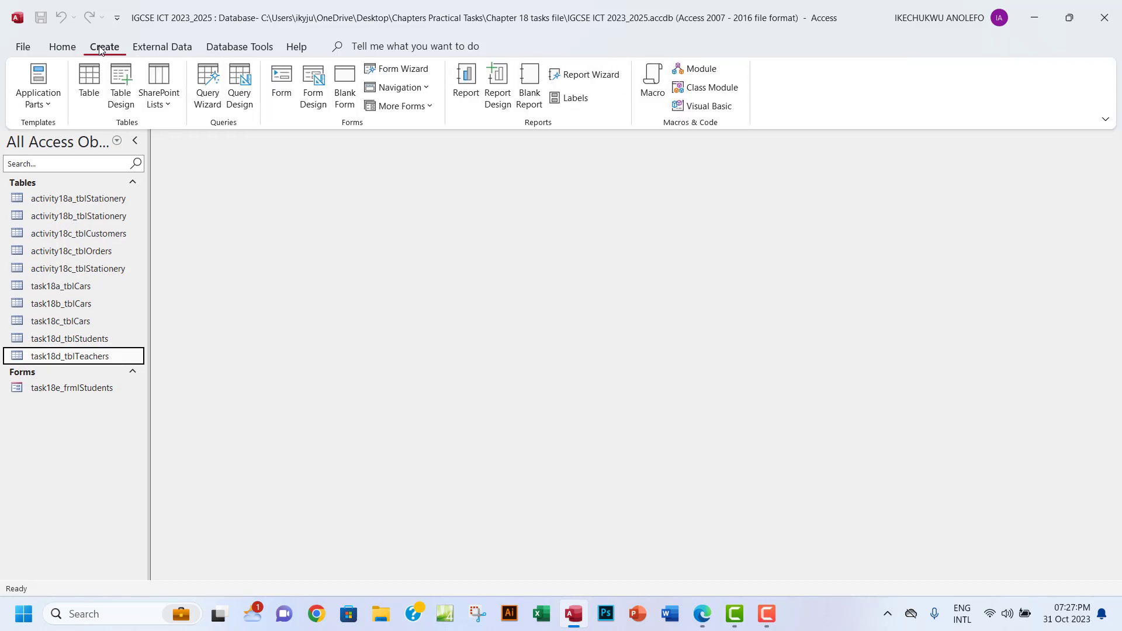
{"action": "left_click", "coordinate": [398, 69]}
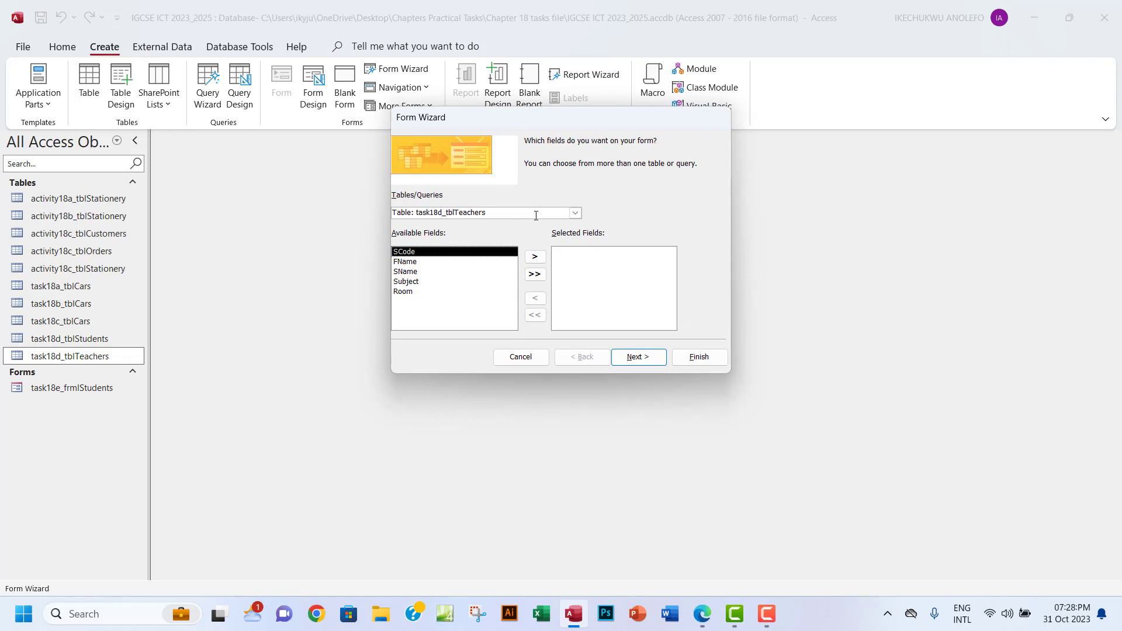
{"action": "left_click", "coordinate": [575, 213]}
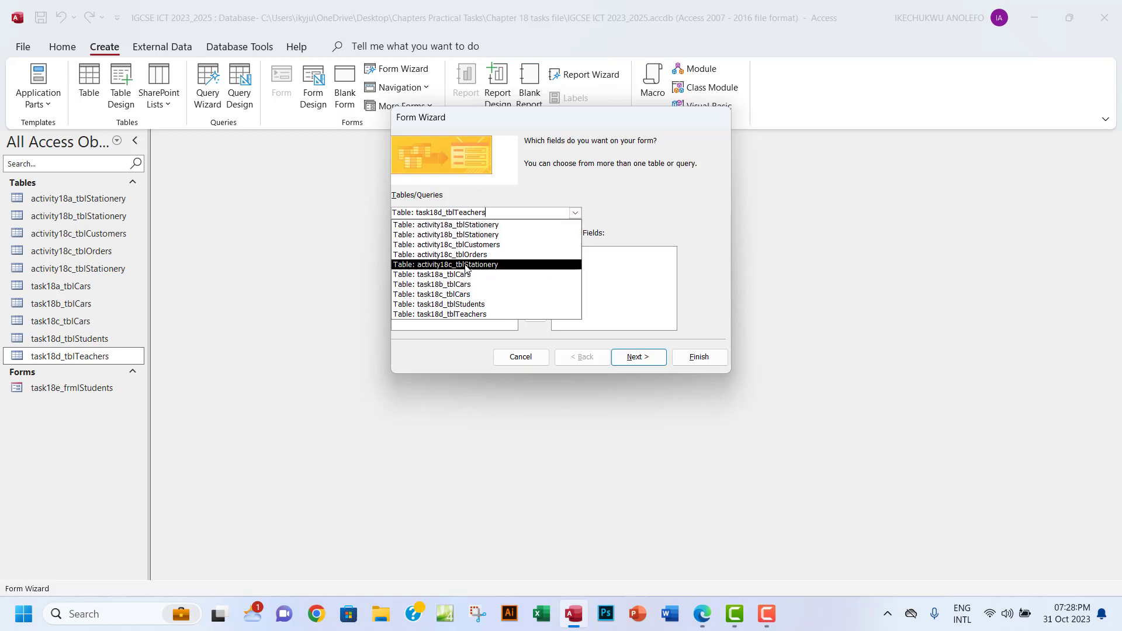
{"action": "left_click", "coordinate": [439, 315]}
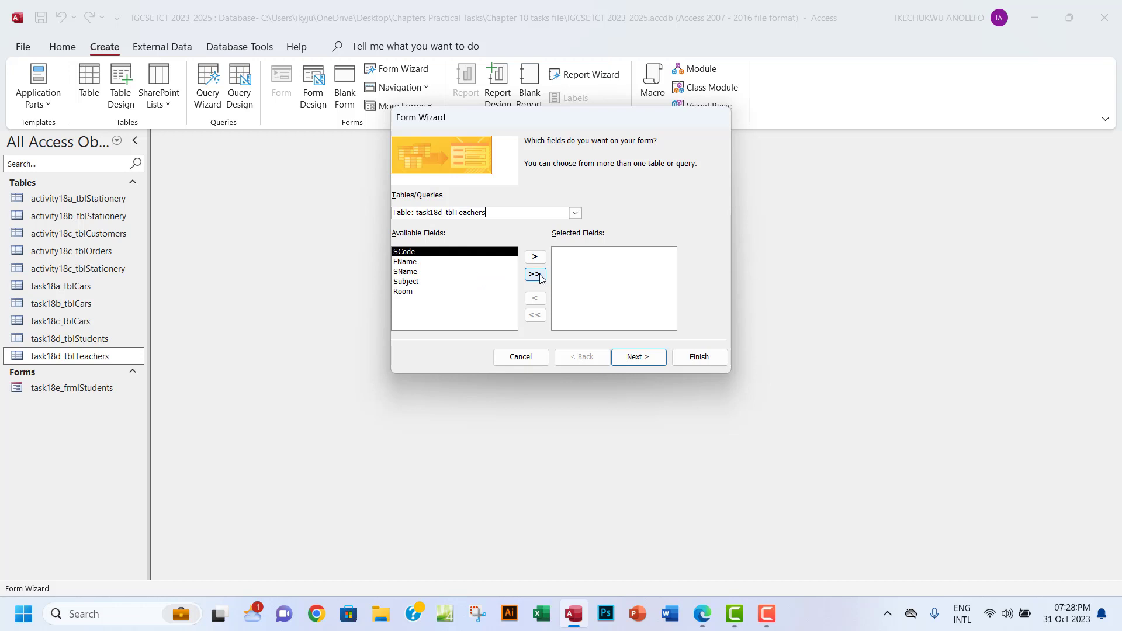
Step: Add SCode, FName, SName, Subject and Room to Selected Fields and continue
{"action": "left_click", "coordinate": [534, 274]}
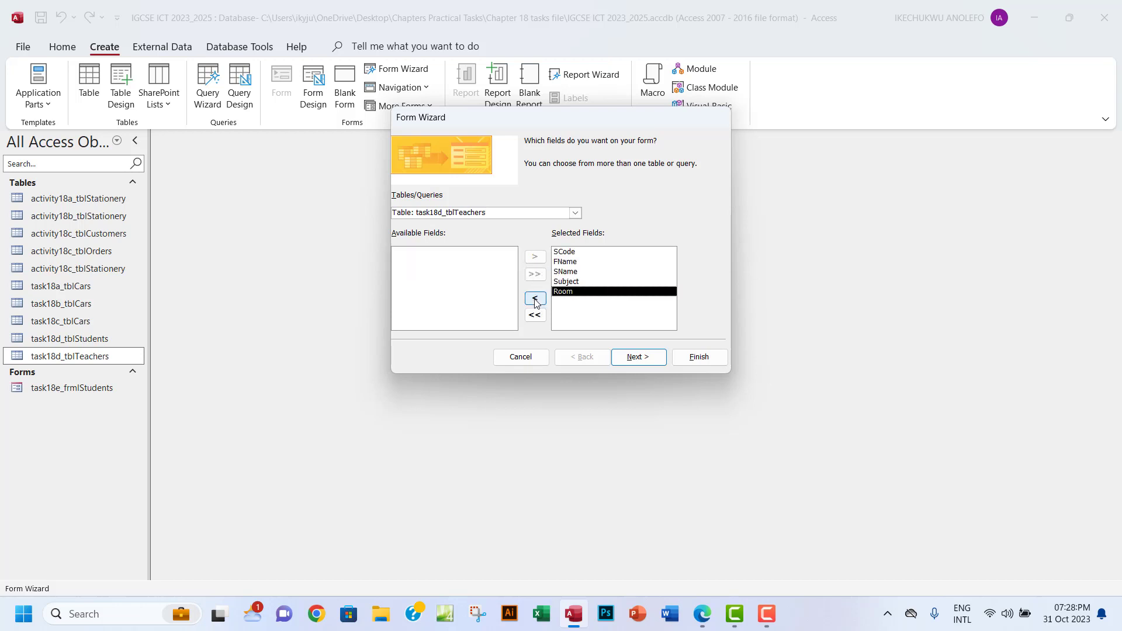
{"action": "left_click", "coordinate": [535, 298]}
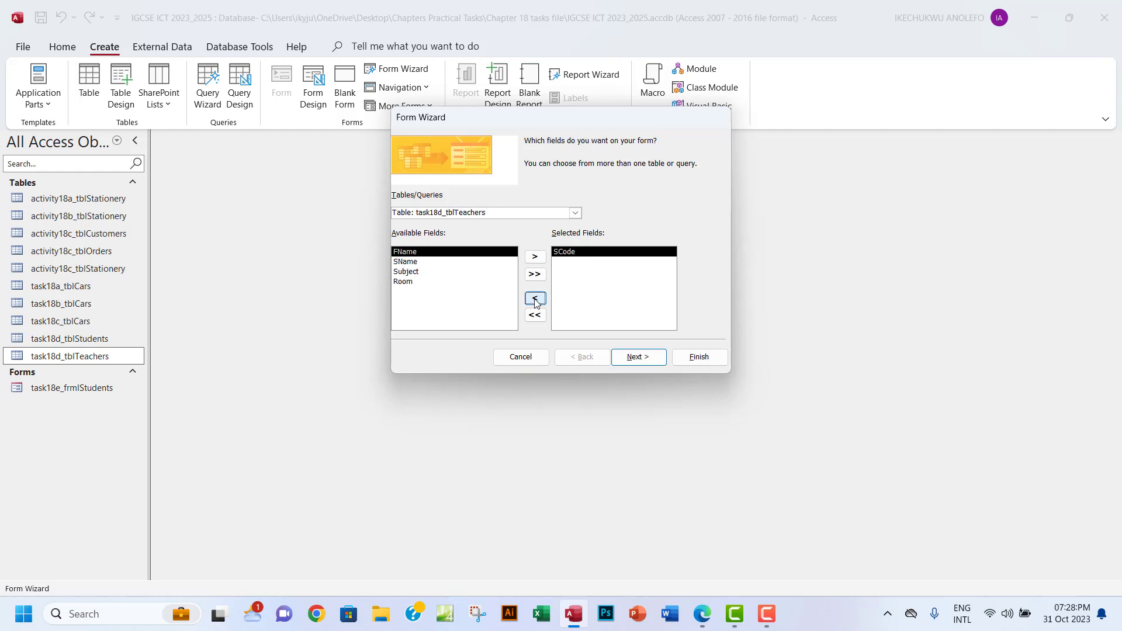
{"action": "left_click", "coordinate": [533, 299]}
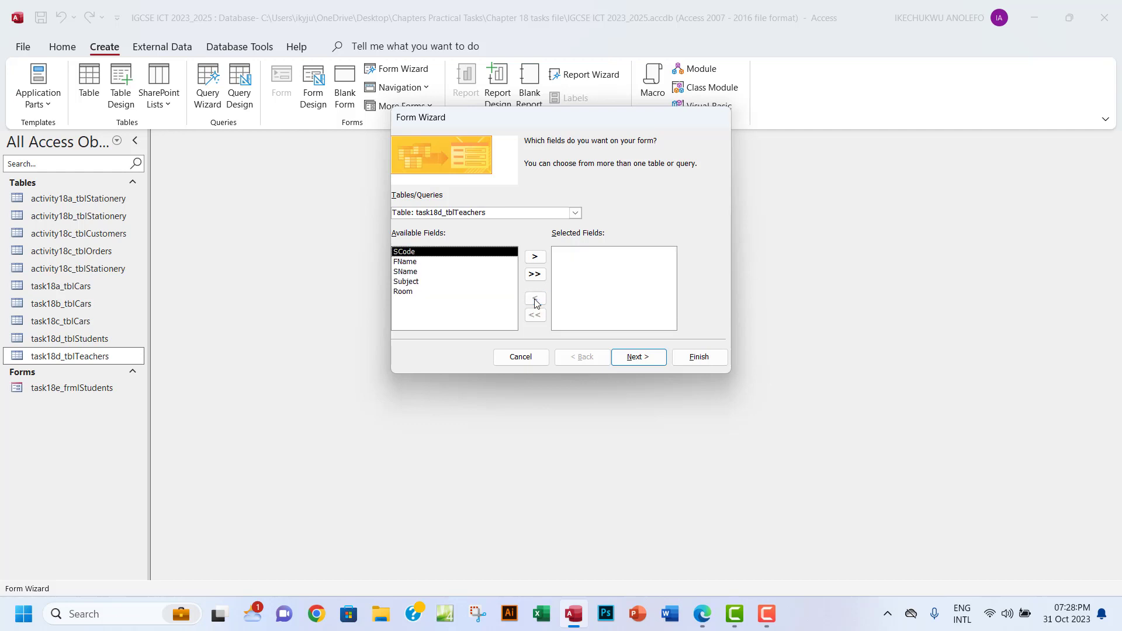
{"action": "left_click", "coordinate": [533, 256]}
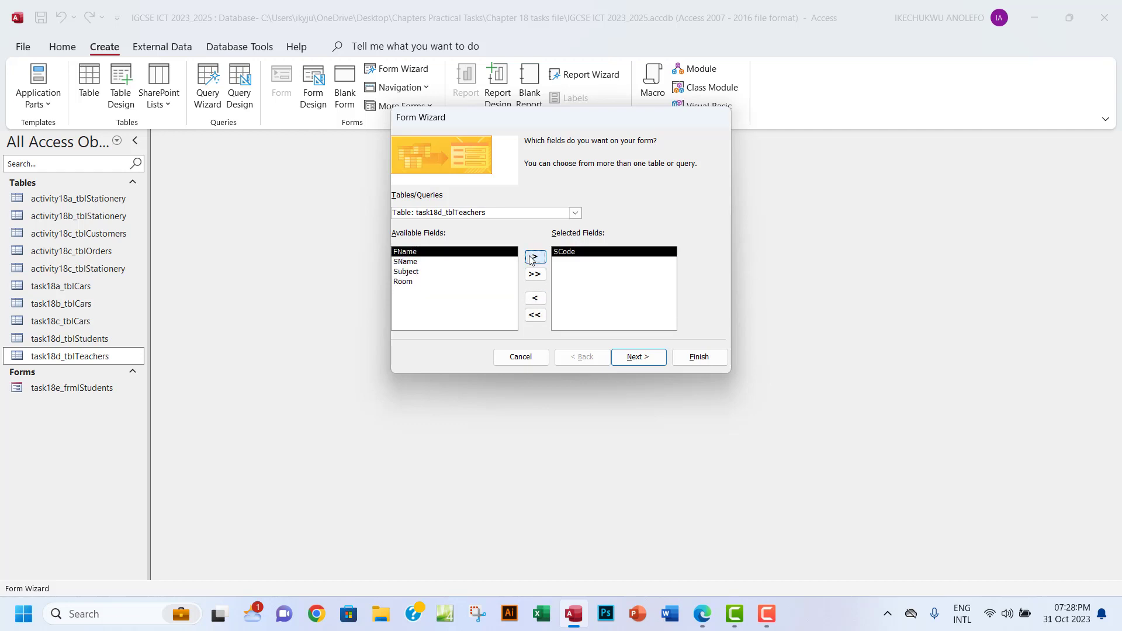
{"action": "left_click", "coordinate": [534, 257]}
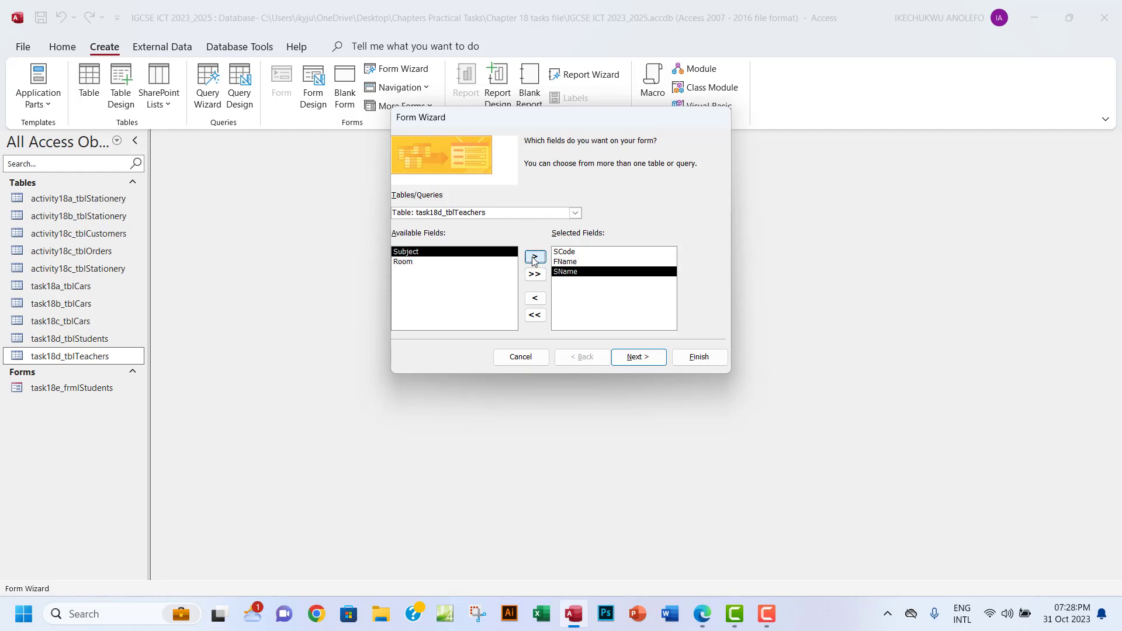
{"action": "left_click", "coordinate": [533, 256]}
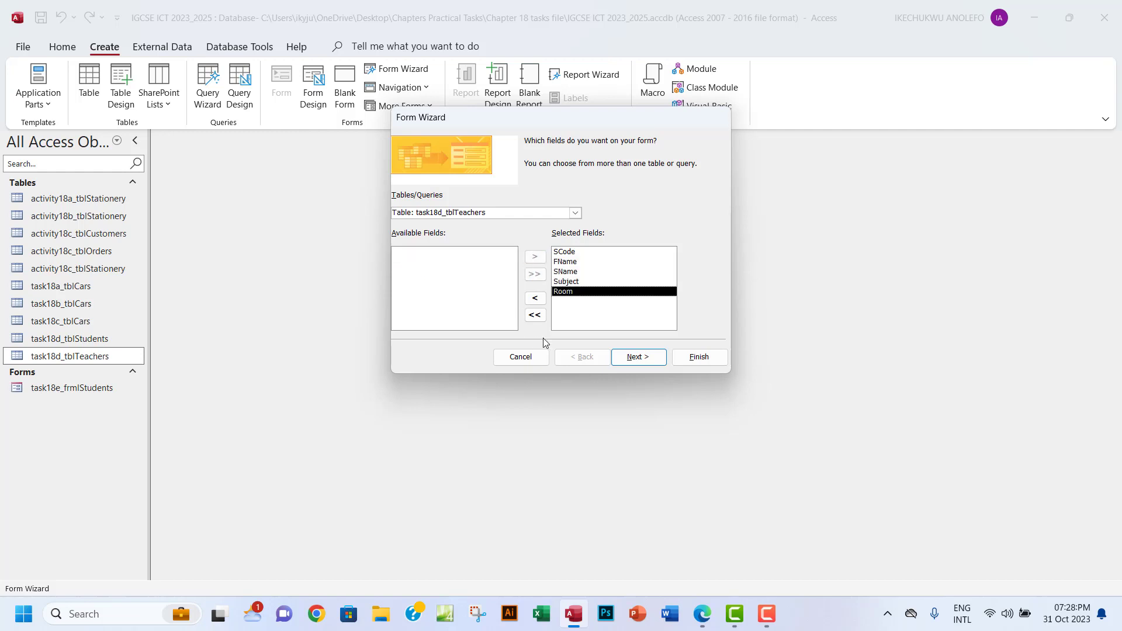
{"action": "mouse_move", "coordinate": [630, 347]}
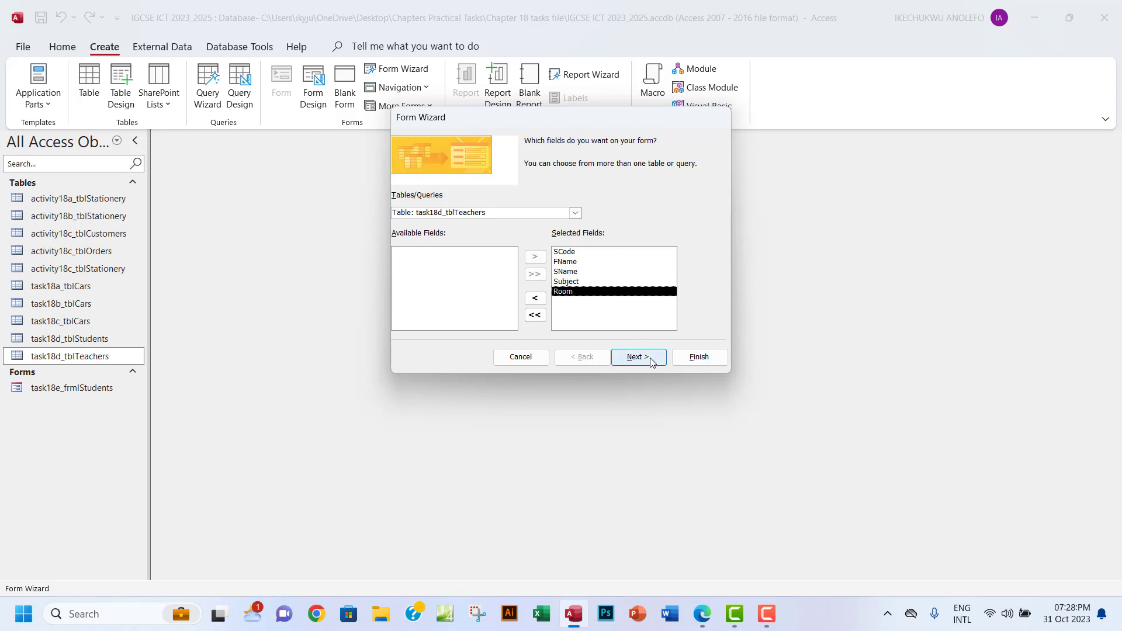
{"action": "left_click", "coordinate": [638, 356]}
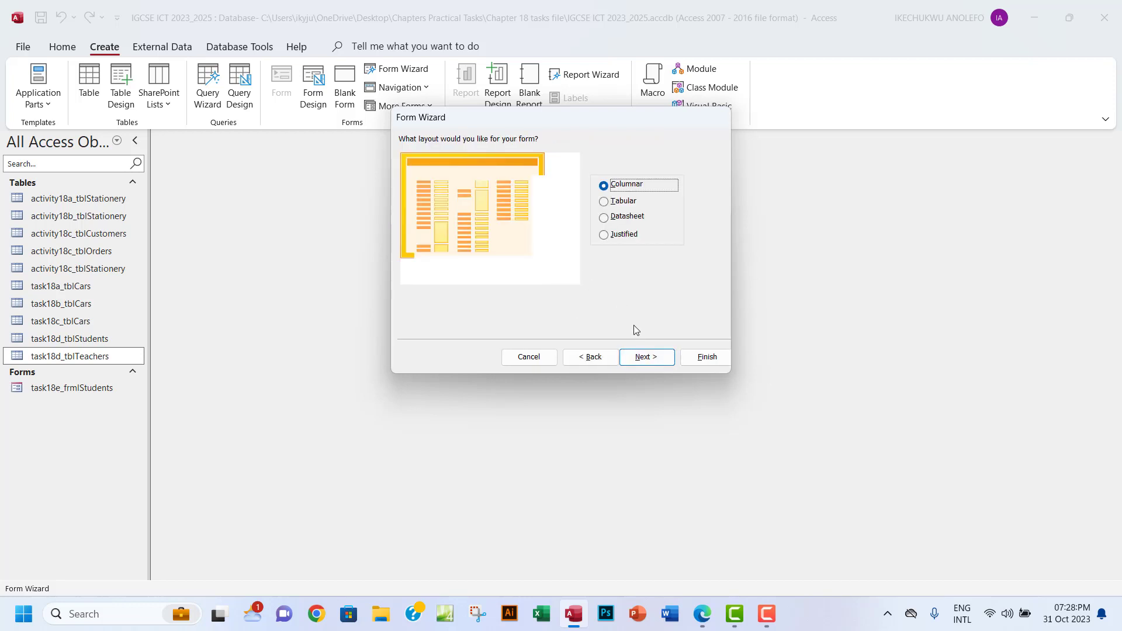
Step: Keep Columnar layout, retitle the form task18e_frmTeachers, and finish the wizard
{"action": "left_click", "coordinate": [646, 357]}
{"action": "type", "text": "task18e_tblTeachers"}
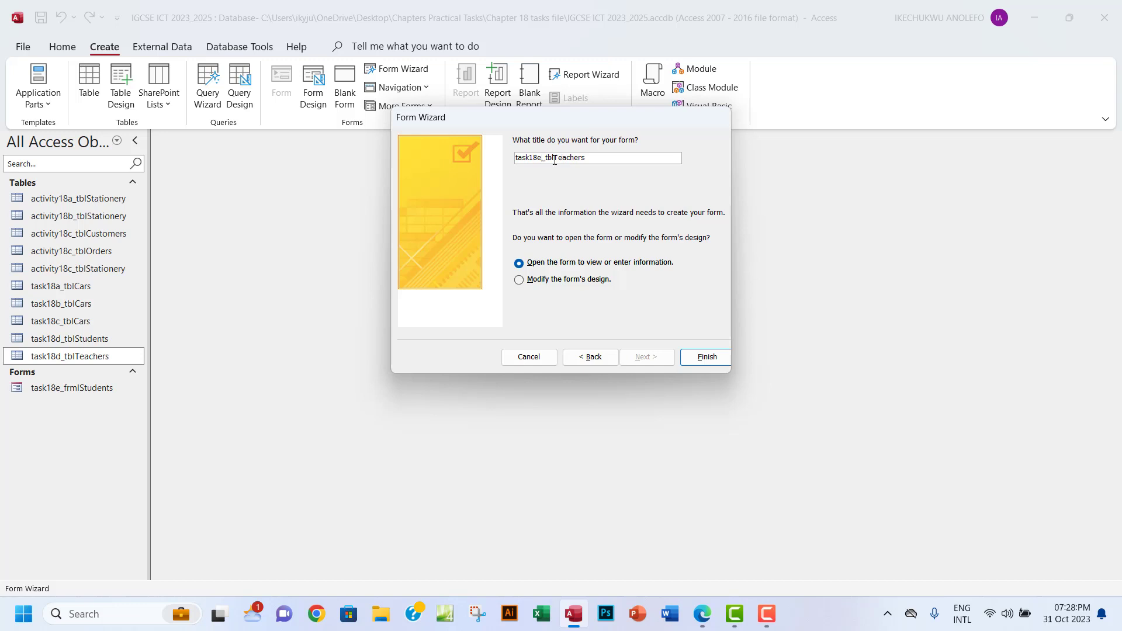
{"action": "double_click", "coordinate": [545, 157]}
{"action": "type", "text": "frm"}
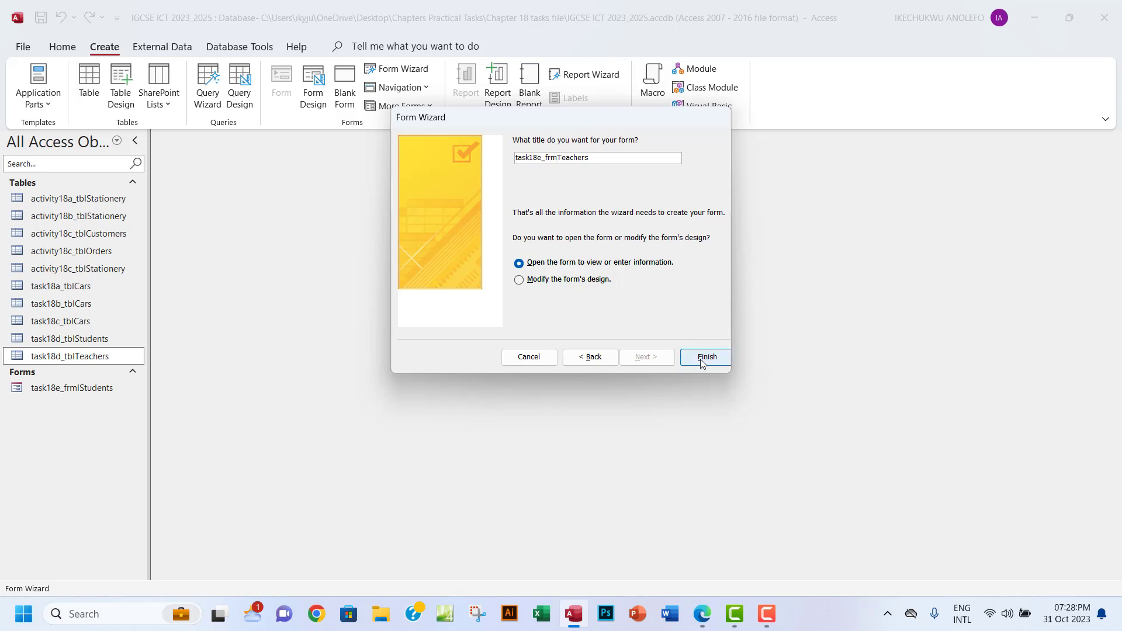
{"action": "left_click", "coordinate": [705, 357]}
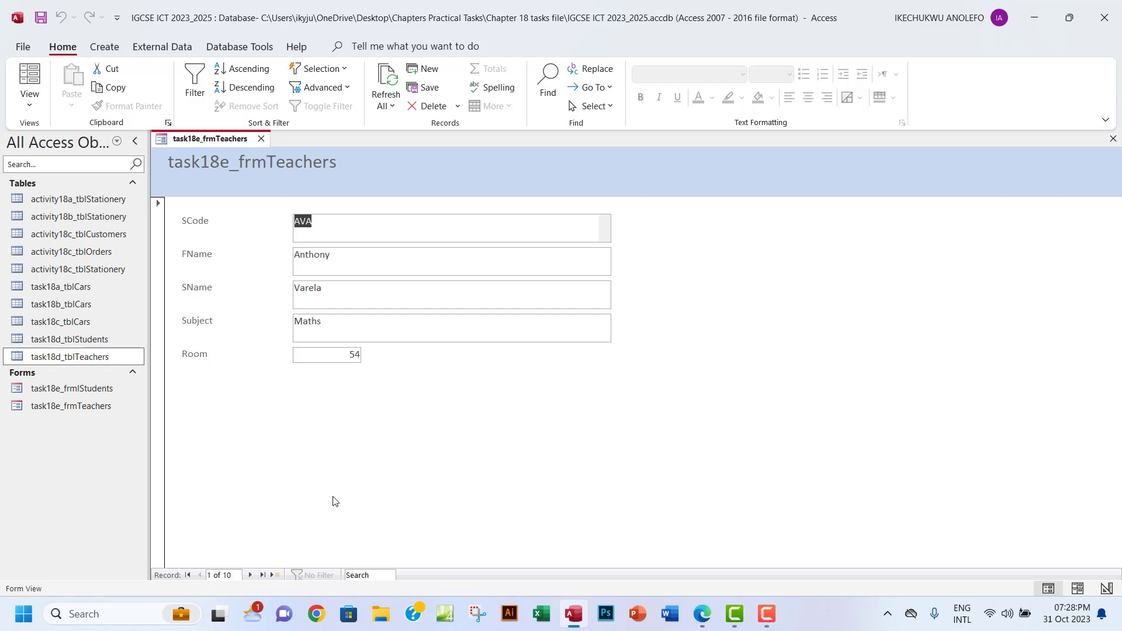
{"action": "mouse_move", "coordinate": [282, 566]}
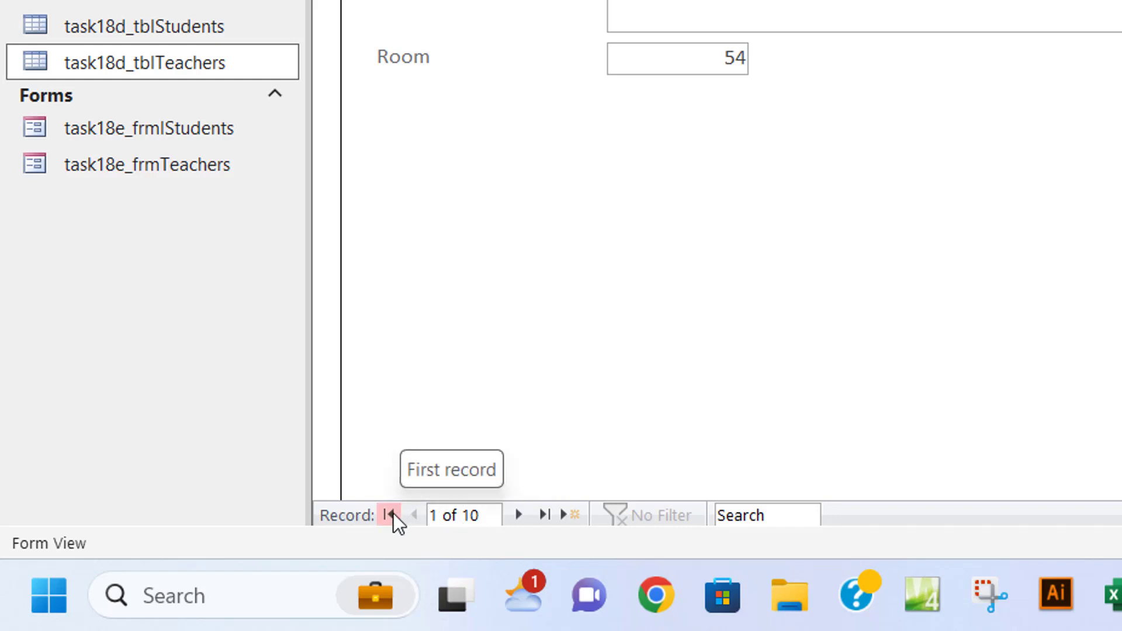
{"action": "mouse_move", "coordinate": [418, 515]}
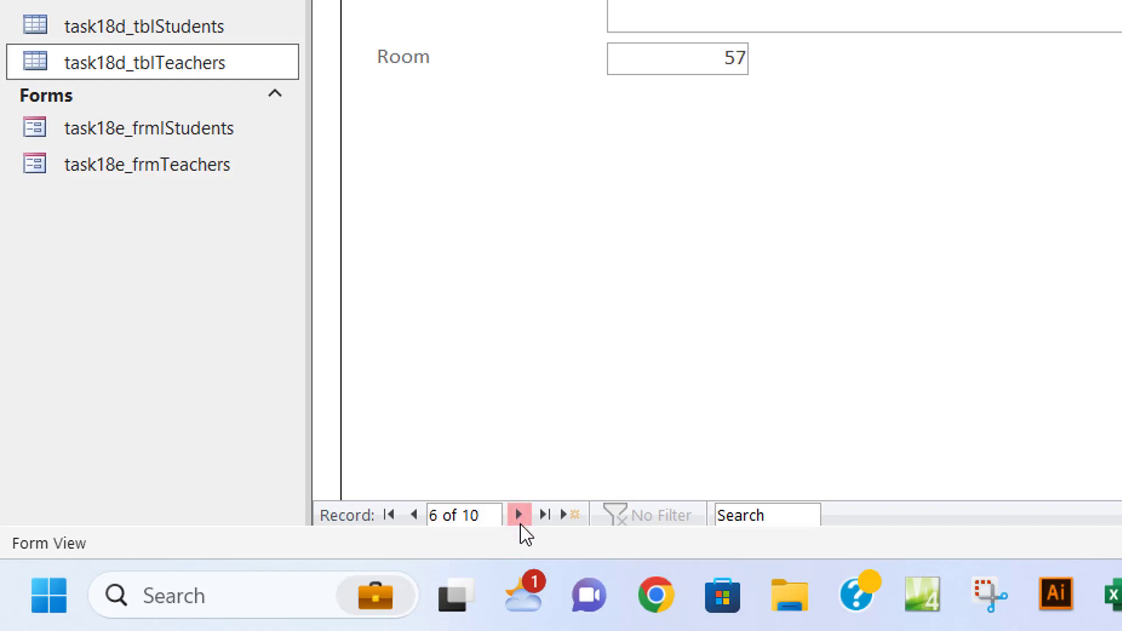
Step: Step through the teacher records to the last one, record 10 of 10
{"action": "left_click", "coordinate": [545, 516]}
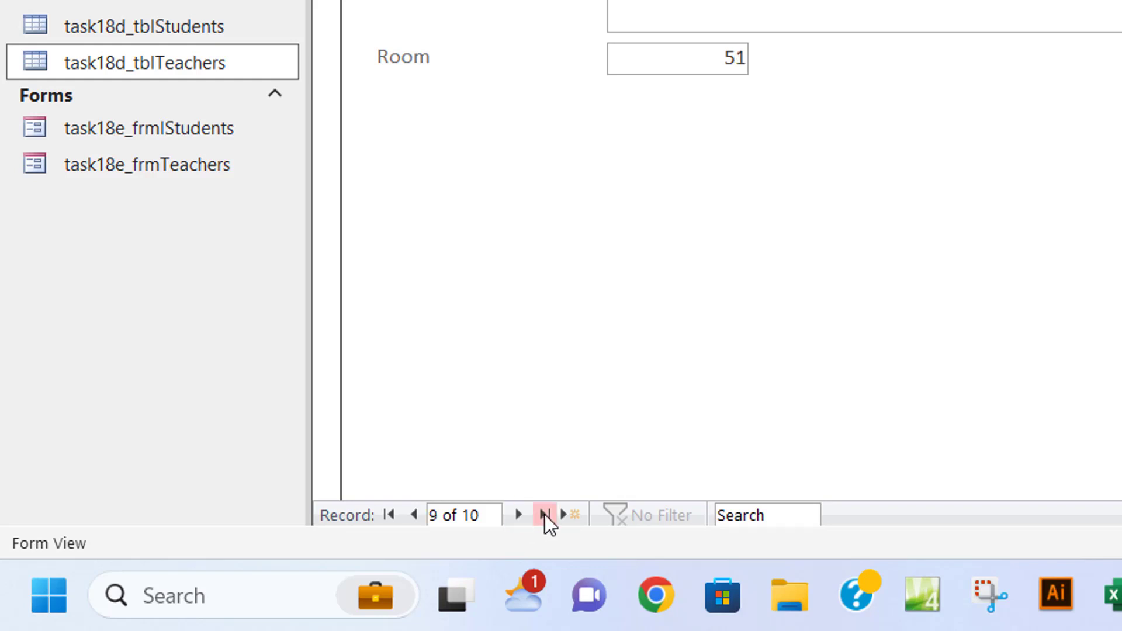
{"action": "mouse_move", "coordinate": [545, 515]}
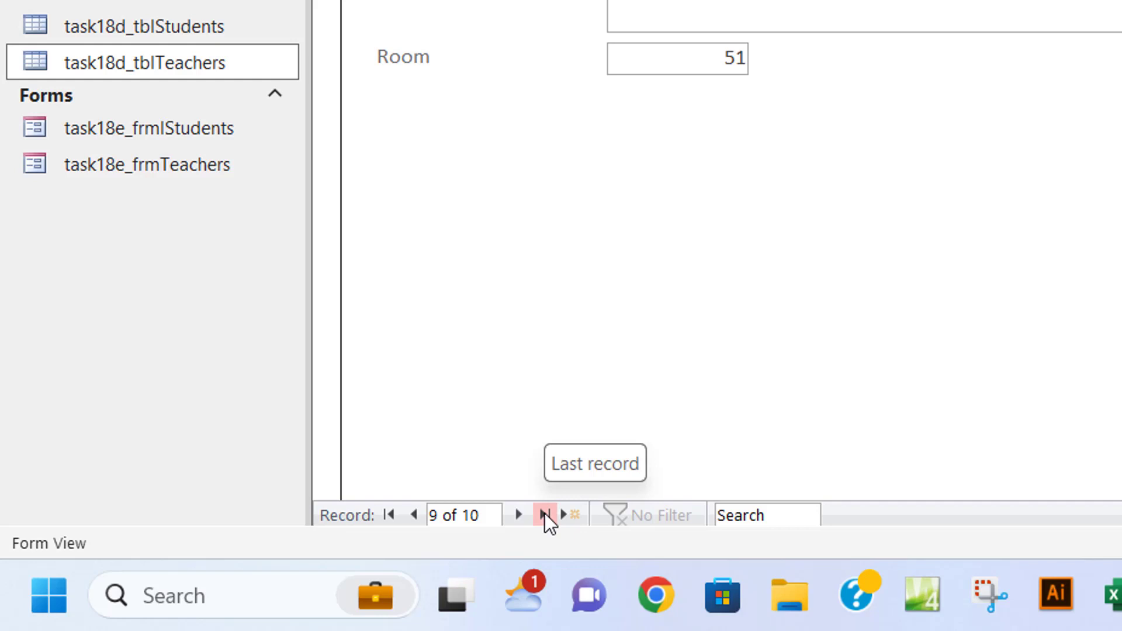
{"action": "left_click", "coordinate": [545, 515]}
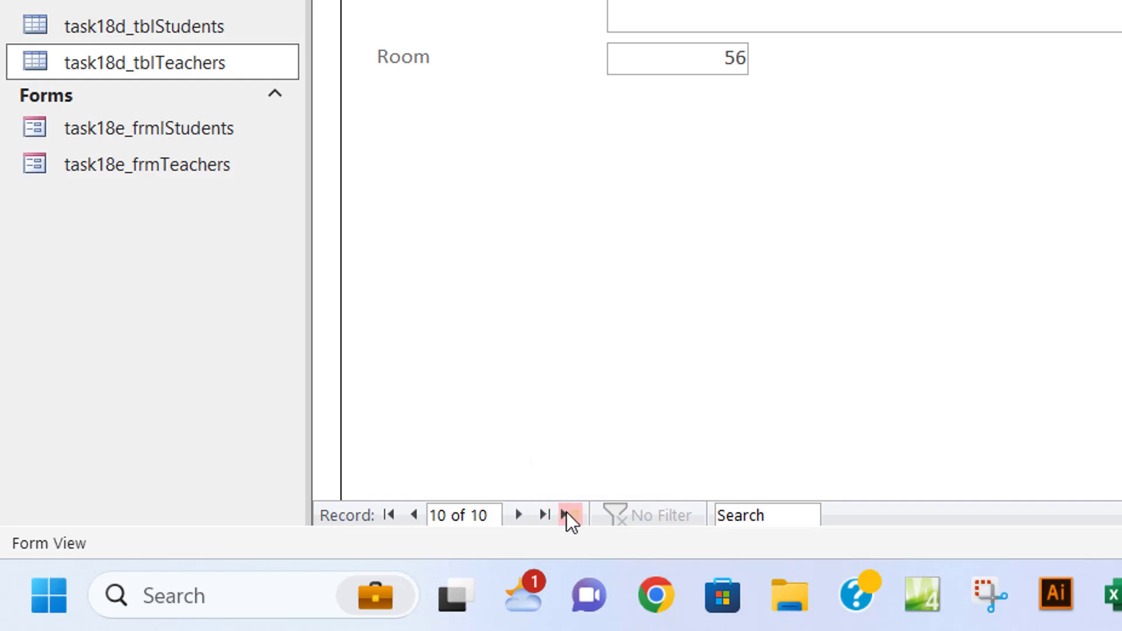
{"action": "mouse_move", "coordinate": [569, 514]}
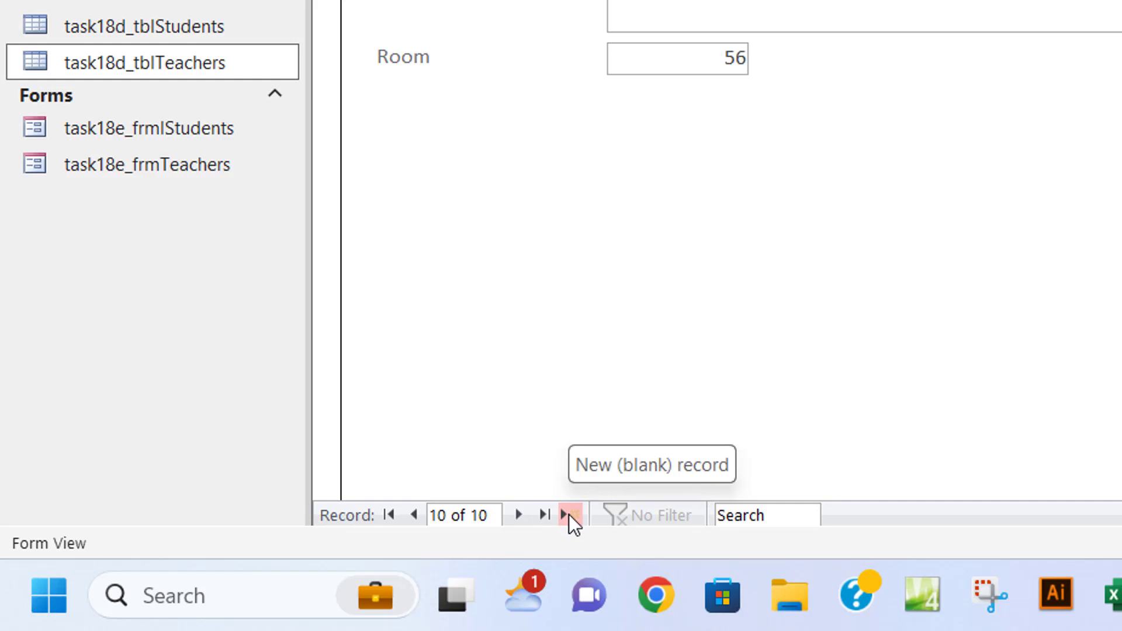